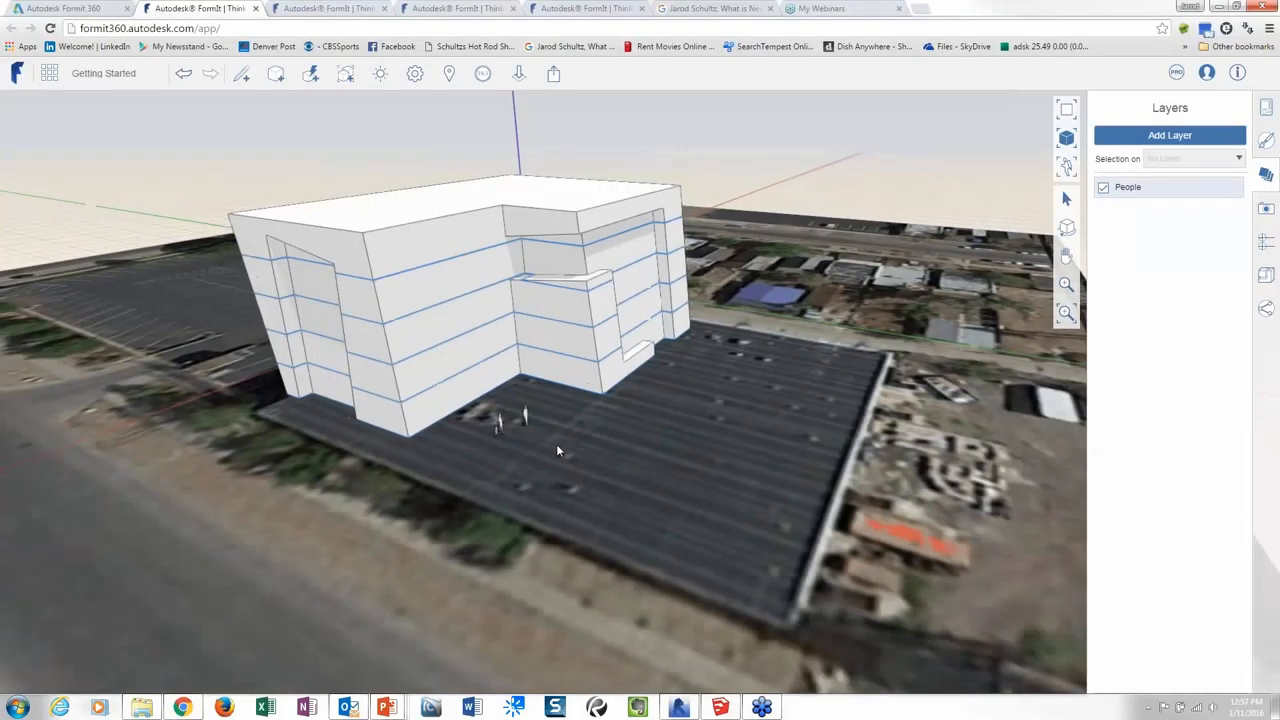
Step: Orbit to the neighbouring lot and sketch the new block's rectangular footprint
{"action": "left_click_drag", "start_coordinate": [558, 450], "coordinate": [520, 490]}
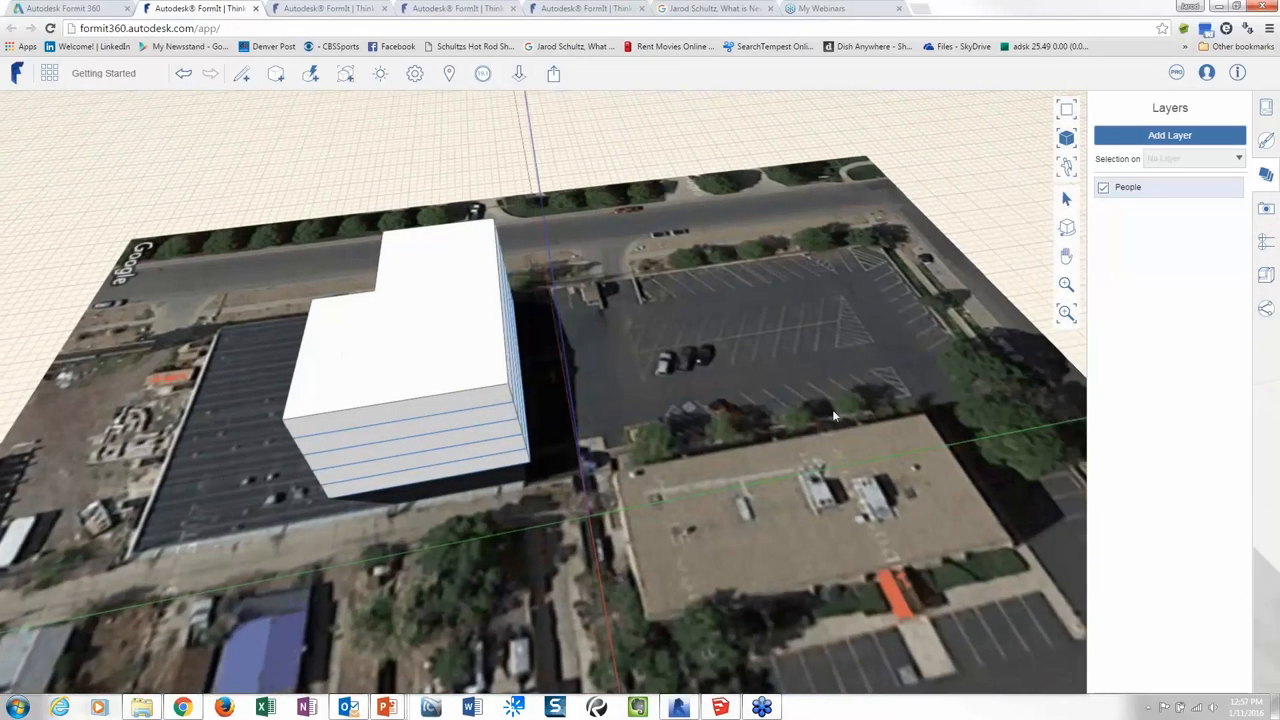
{"action": "left_click_drag", "start_coordinate": [835, 415], "coordinate": [850, 470]}
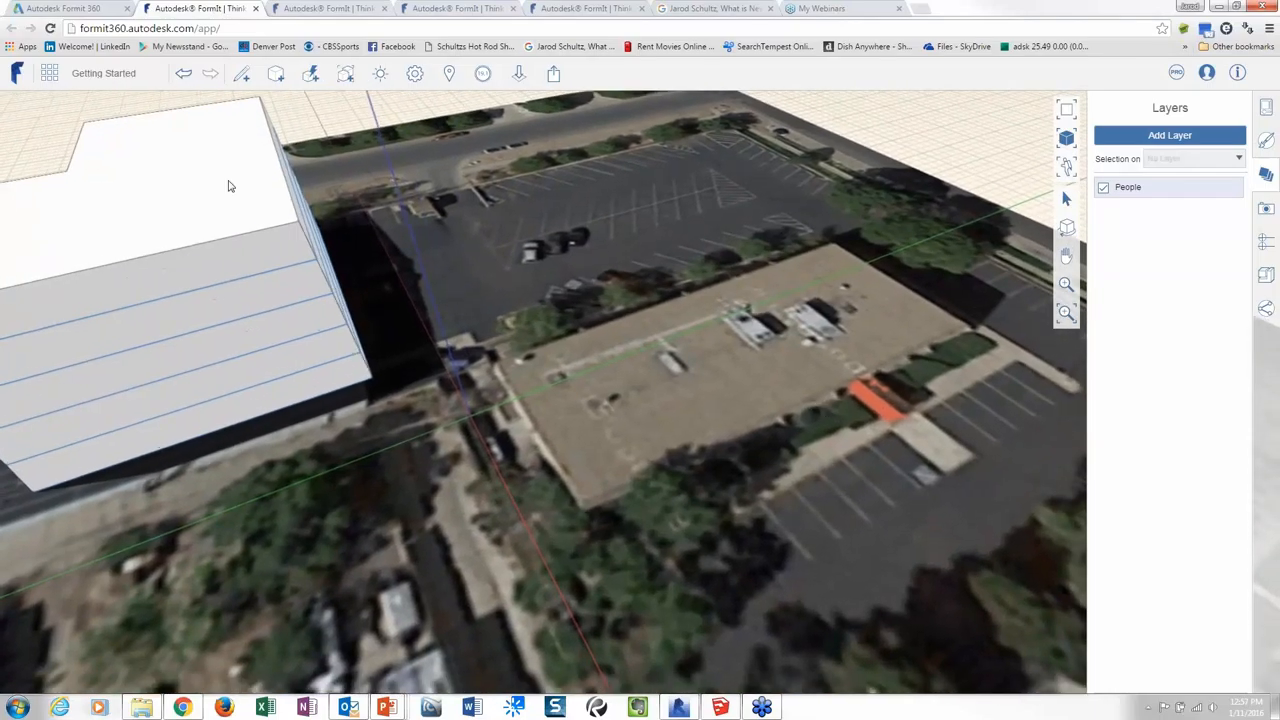
{"action": "left_click", "coordinate": [241, 73]}
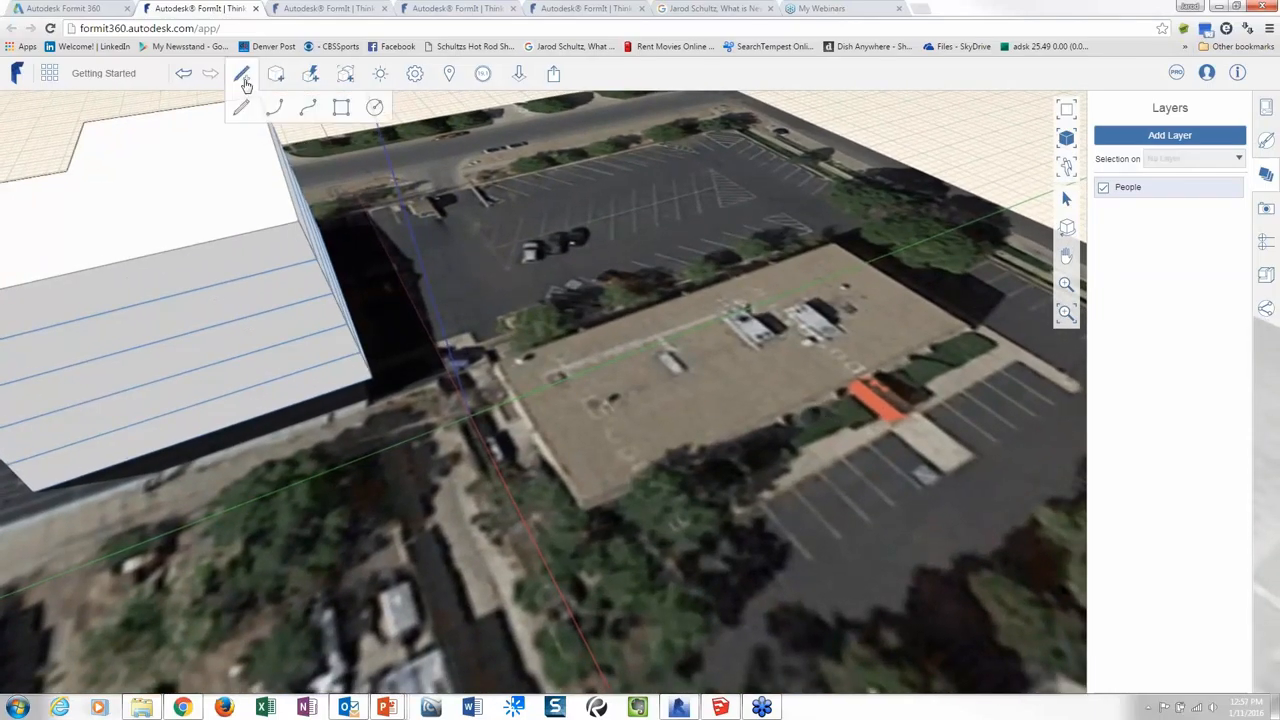
{"action": "left_click", "coordinate": [341, 107]}
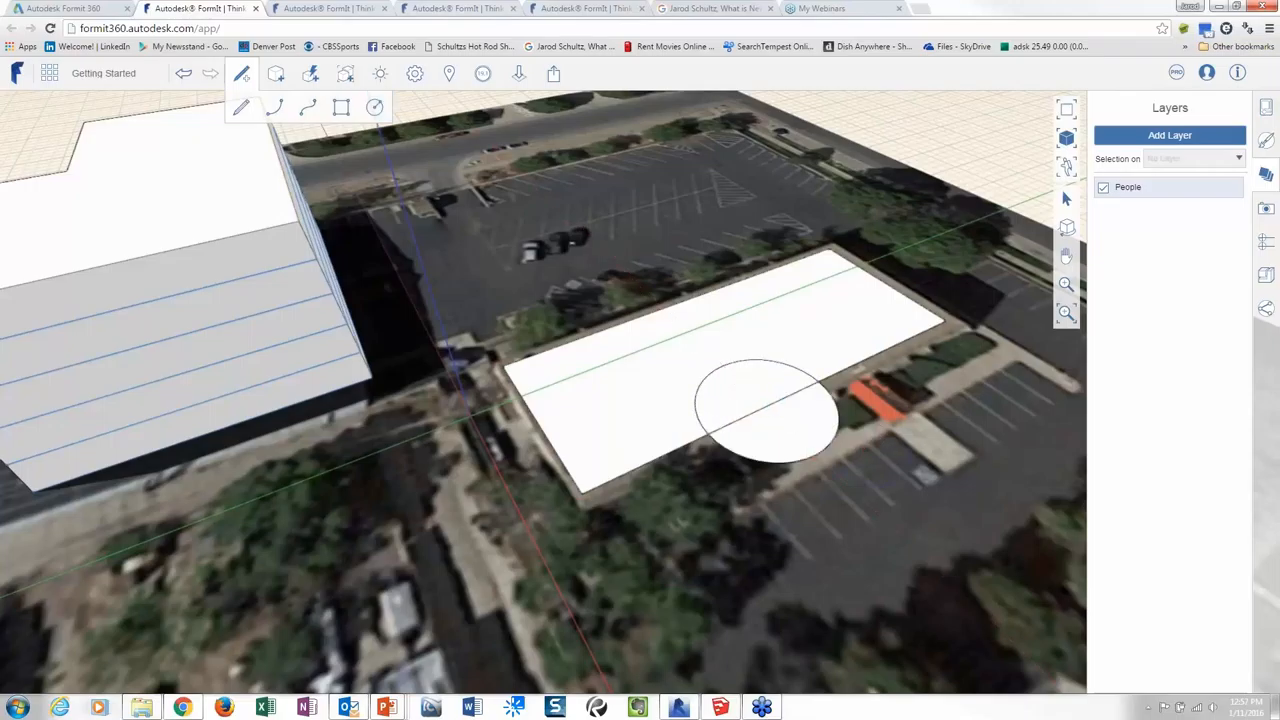
Step: Push/pull the rectangular footprint up to 50 and the round tower to 60
{"action": "left_click", "coordinate": [770, 450]}
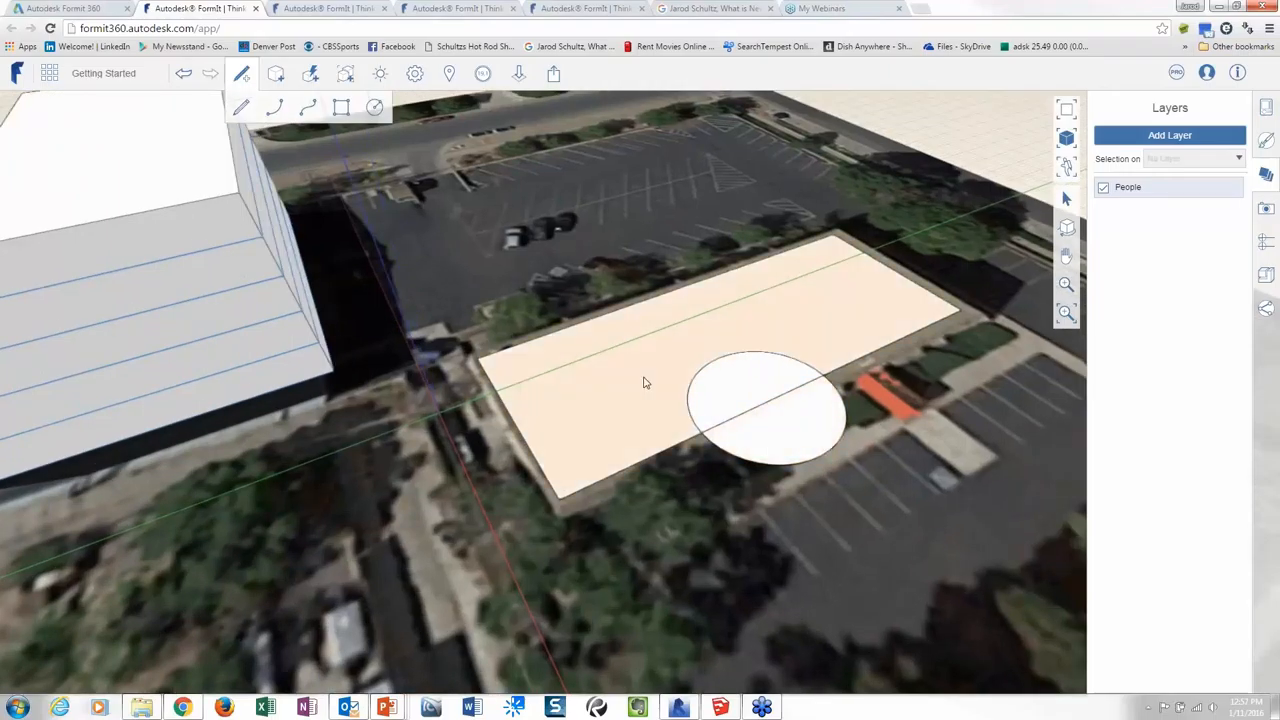
{"action": "left_click", "coordinate": [630, 378]}
{"action": "type", "text": "50"}
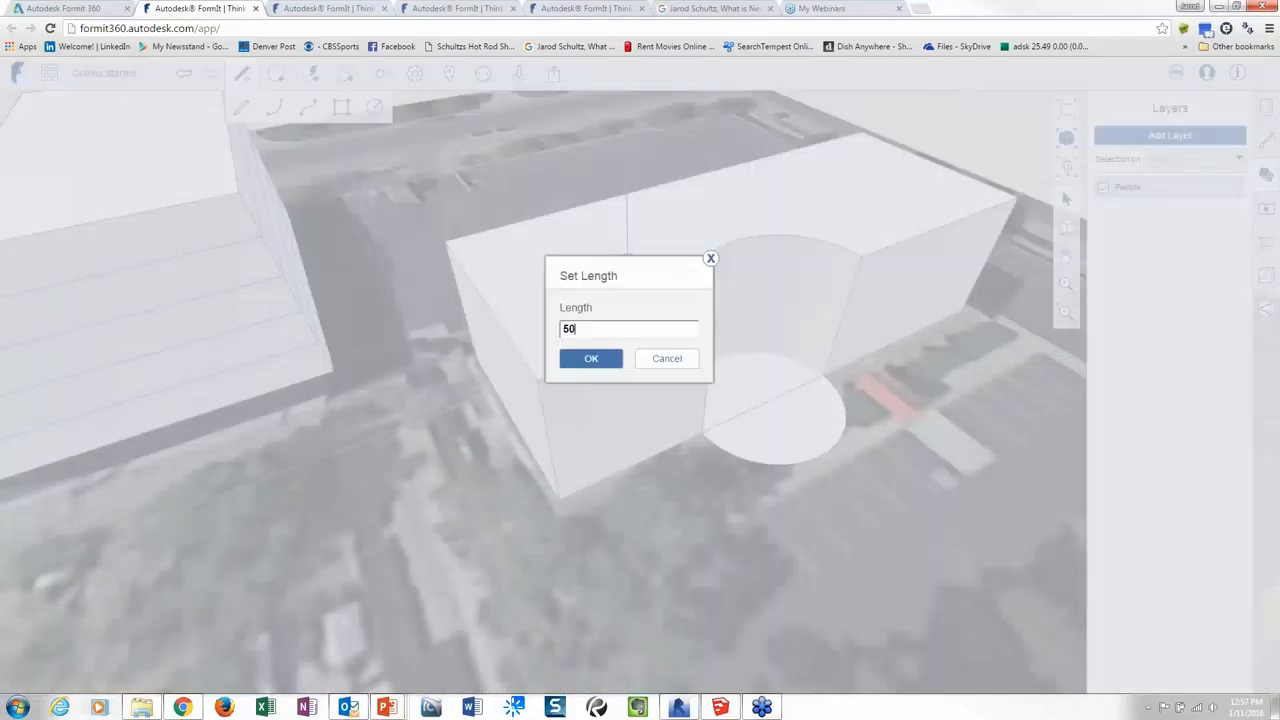
{"action": "left_click", "coordinate": [591, 358]}
{"action": "type", "text": "6"}
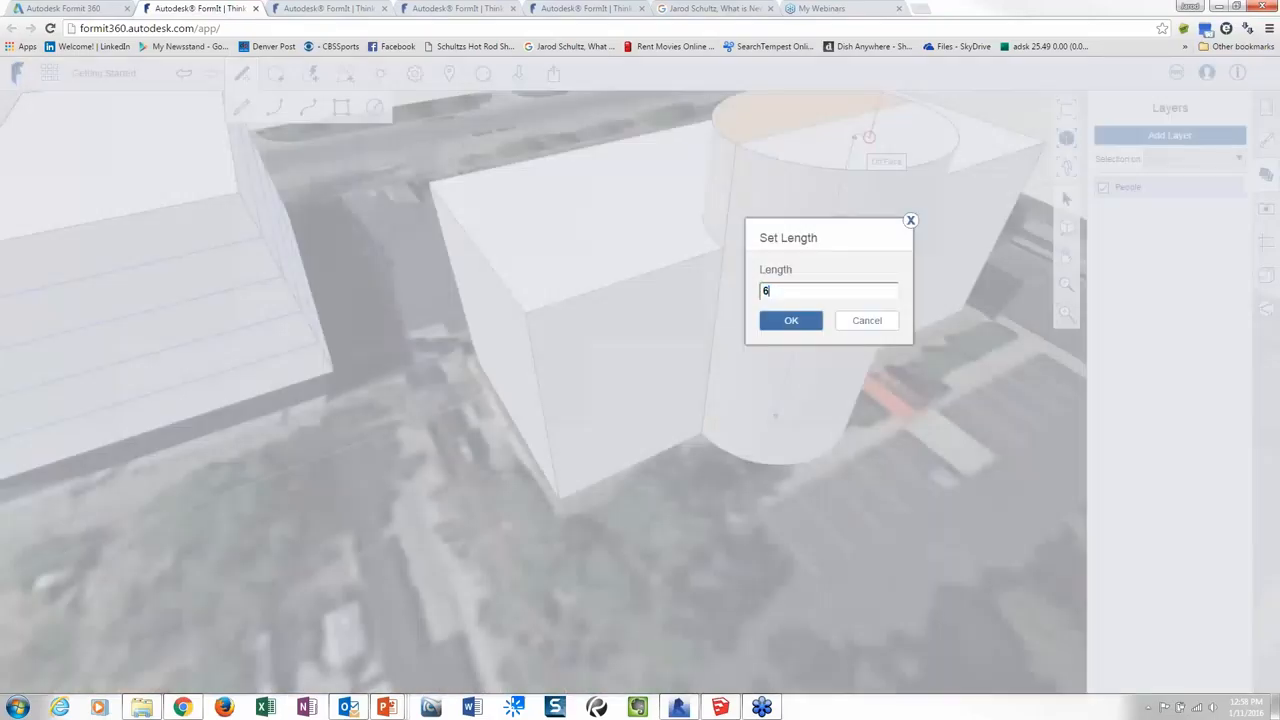
{"action": "type", "text": "0"}
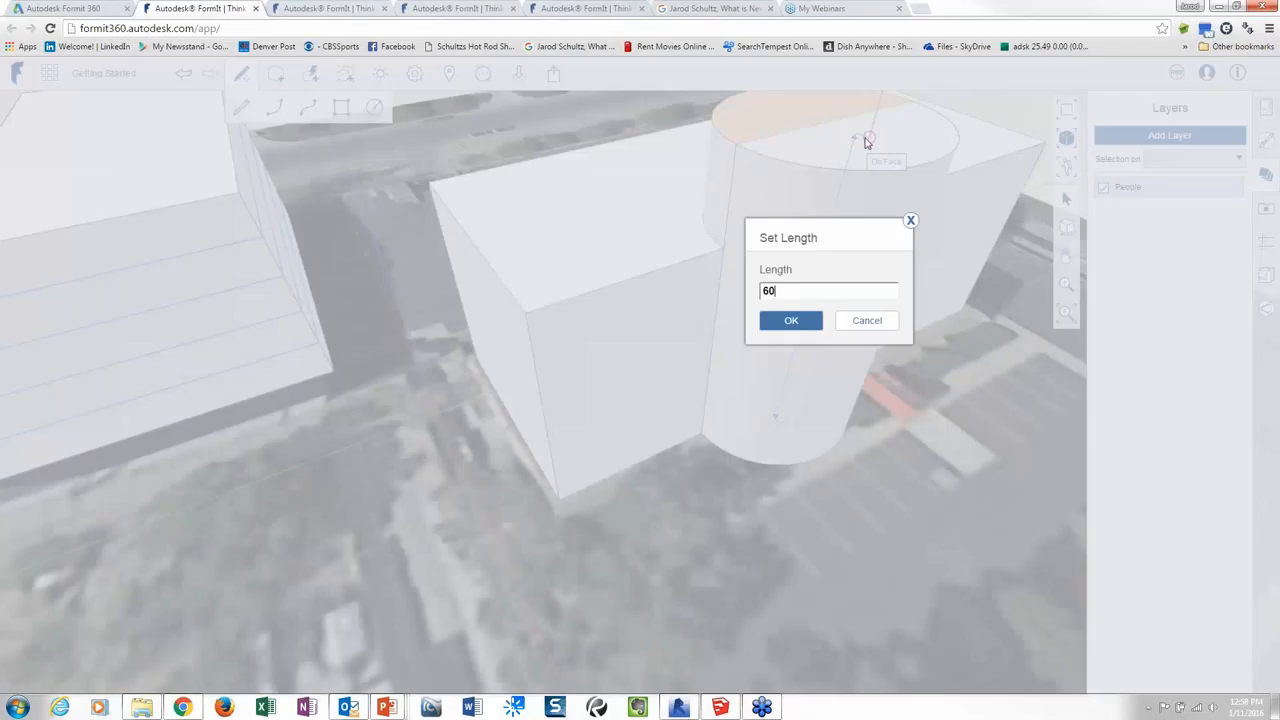
{"action": "left_click", "coordinate": [790, 320]}
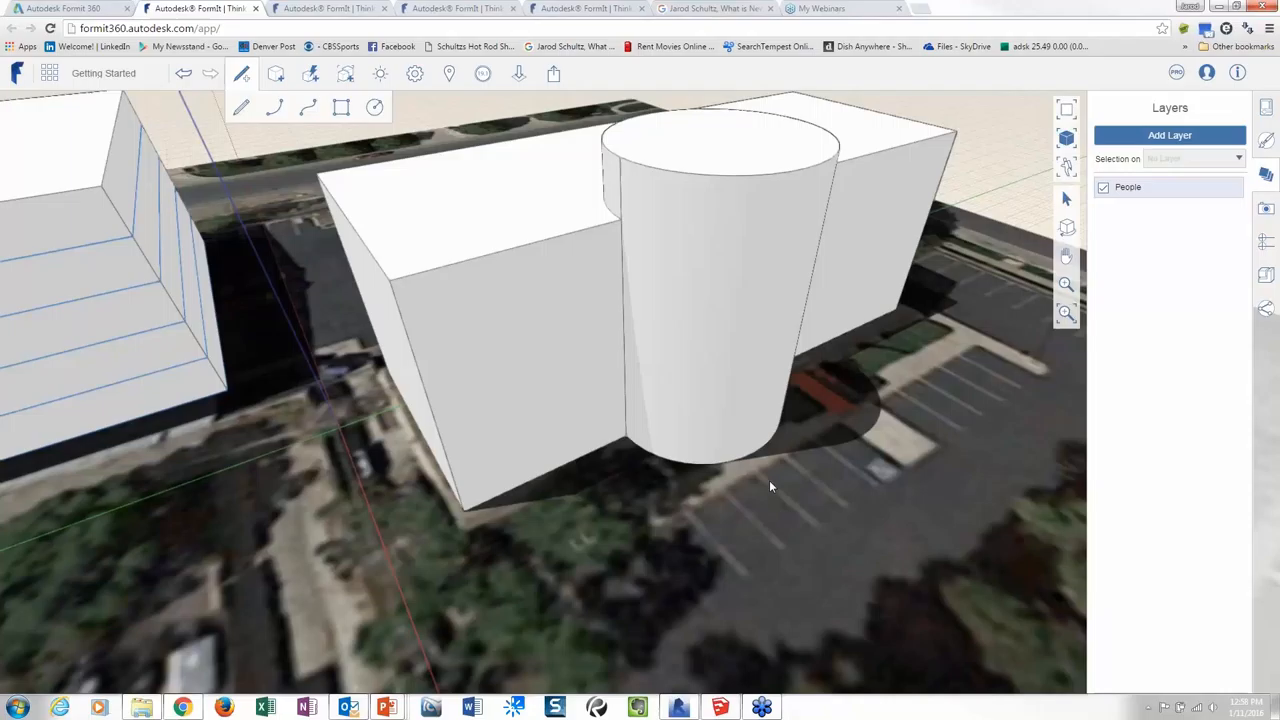
{"action": "mouse_move", "coordinate": [712, 486]}
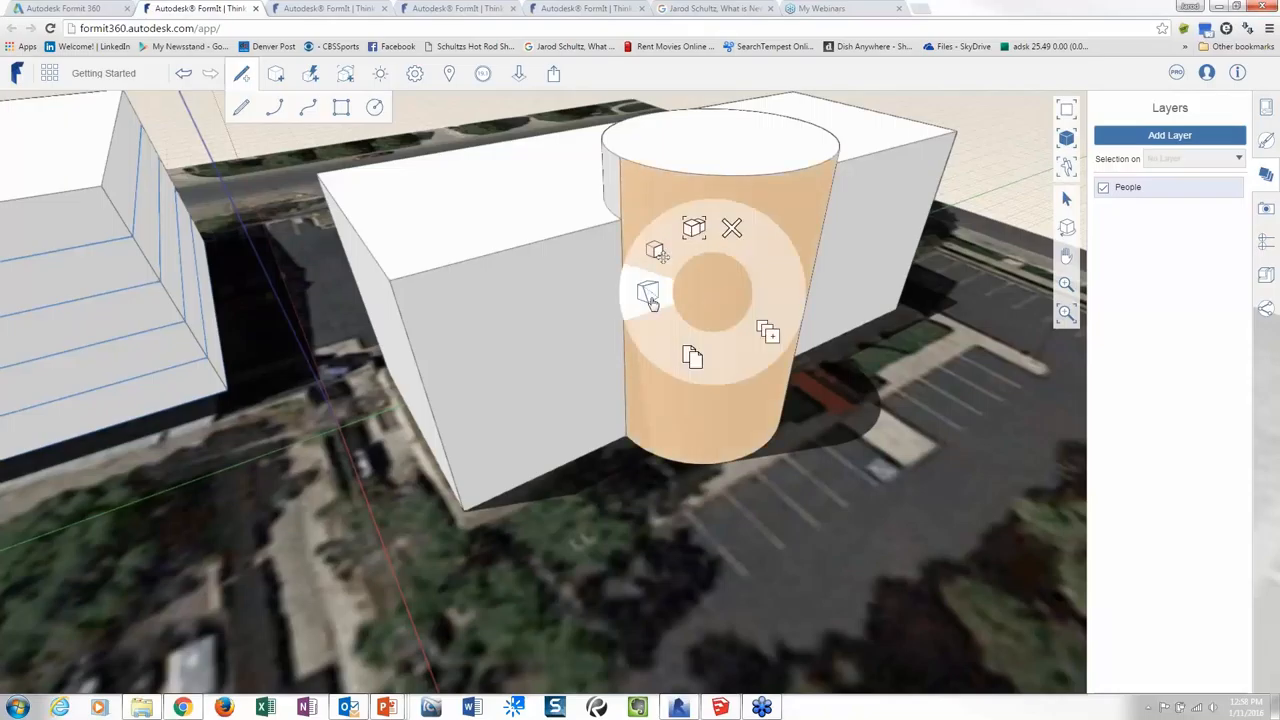
{"action": "mouse_move", "coordinate": [648, 293]}
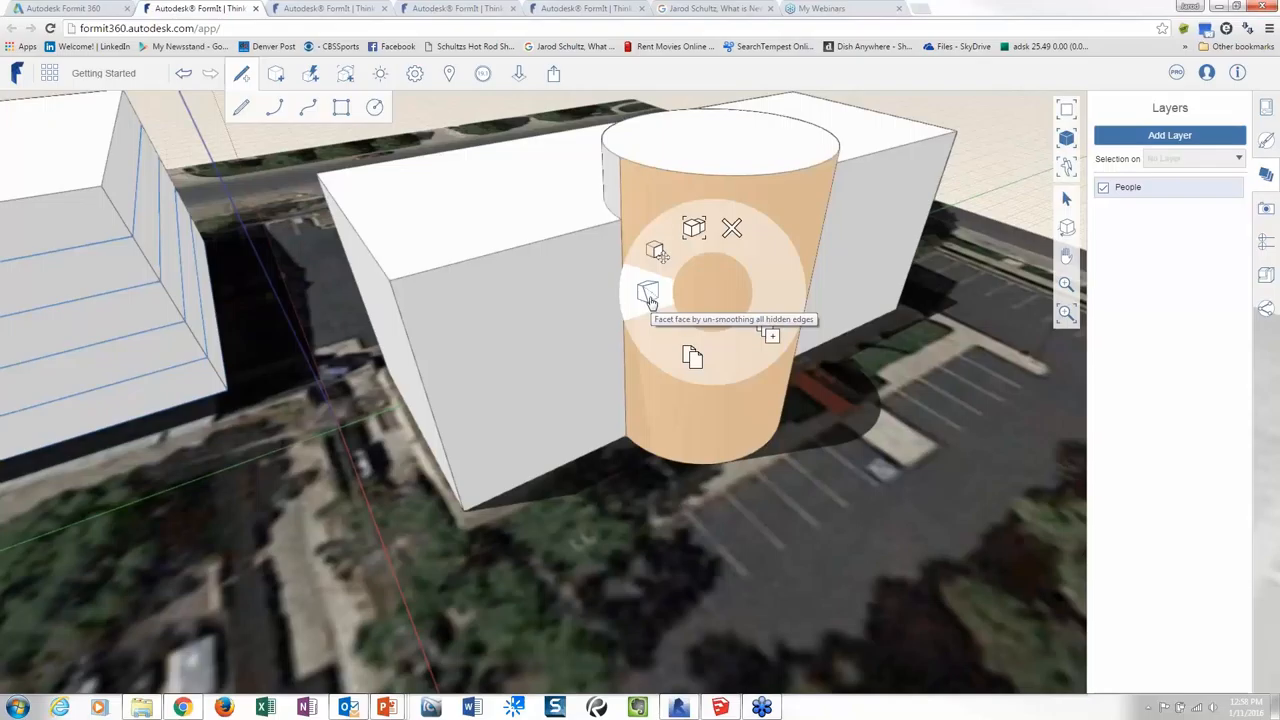
Step: Un-smooth the tower's hidden edges so its curved wall becomes flat vertical facets
{"action": "left_click", "coordinate": [648, 291]}
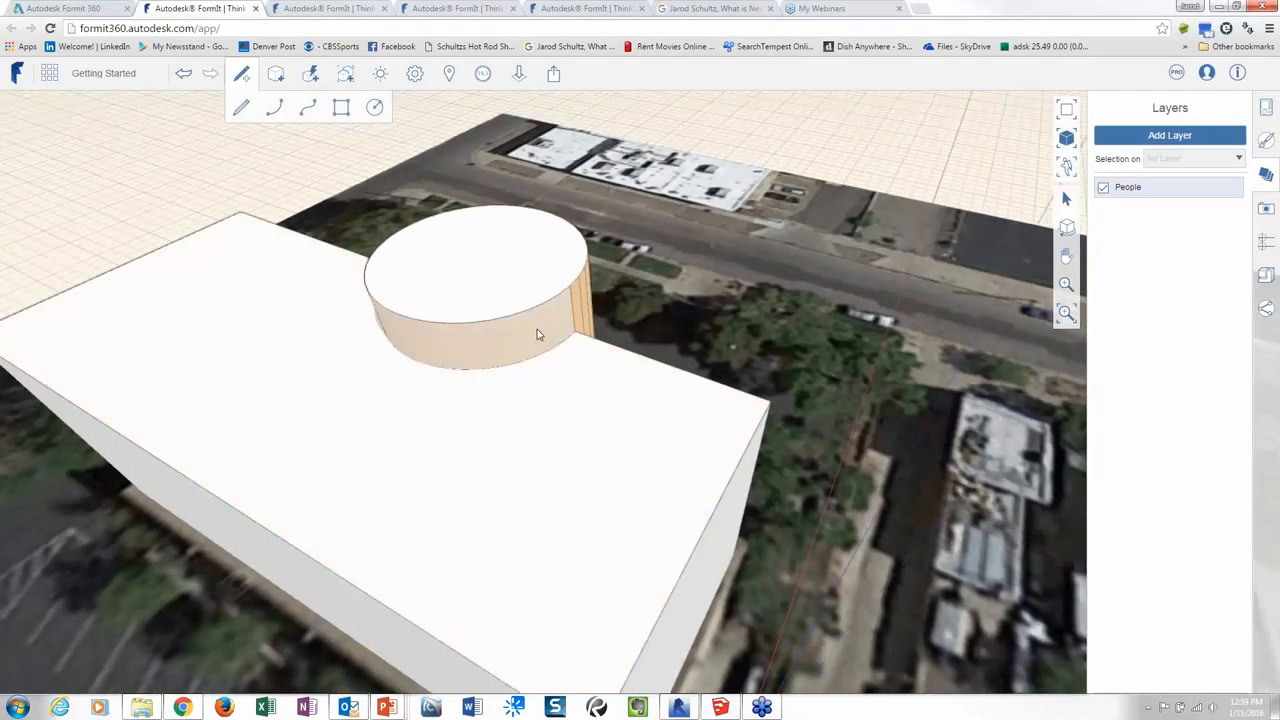
{"action": "left_click", "coordinate": [538, 335]}
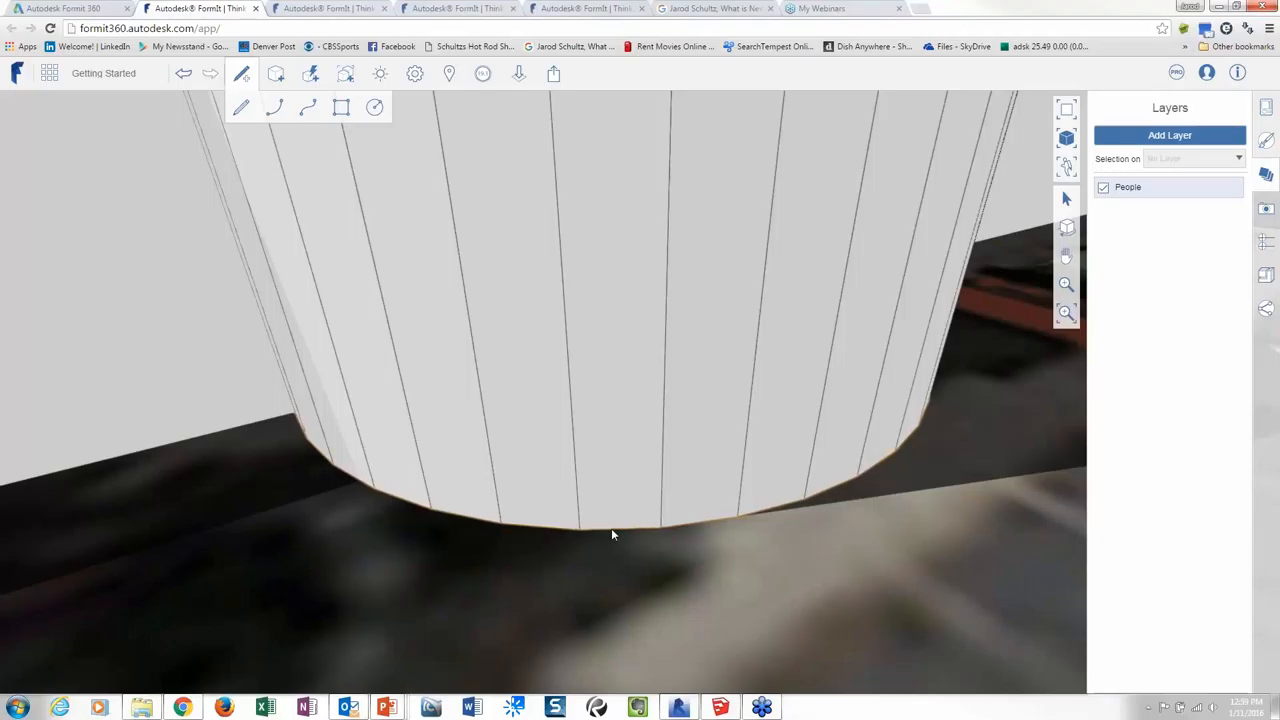
Step: Radially array the tower's facet edge with 6 copies over the total length
{"action": "right_click", "coordinate": [613, 534]}
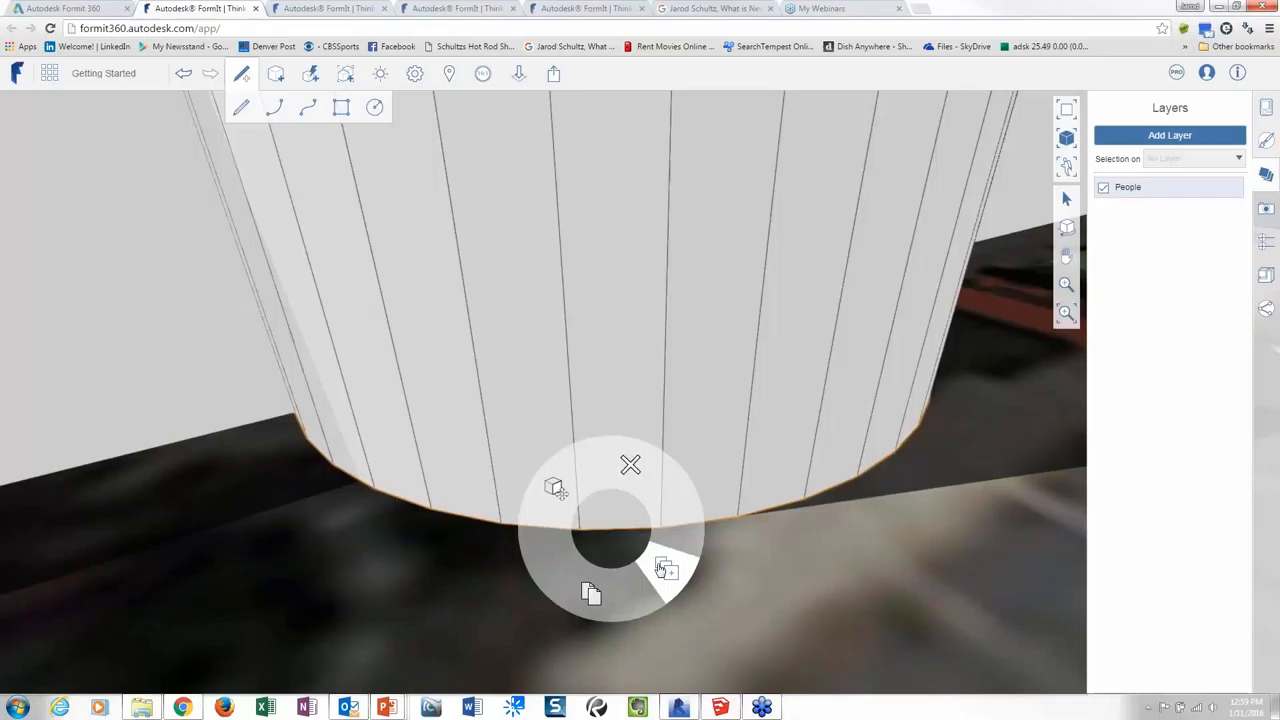
{"action": "left_click", "coordinate": [665, 568]}
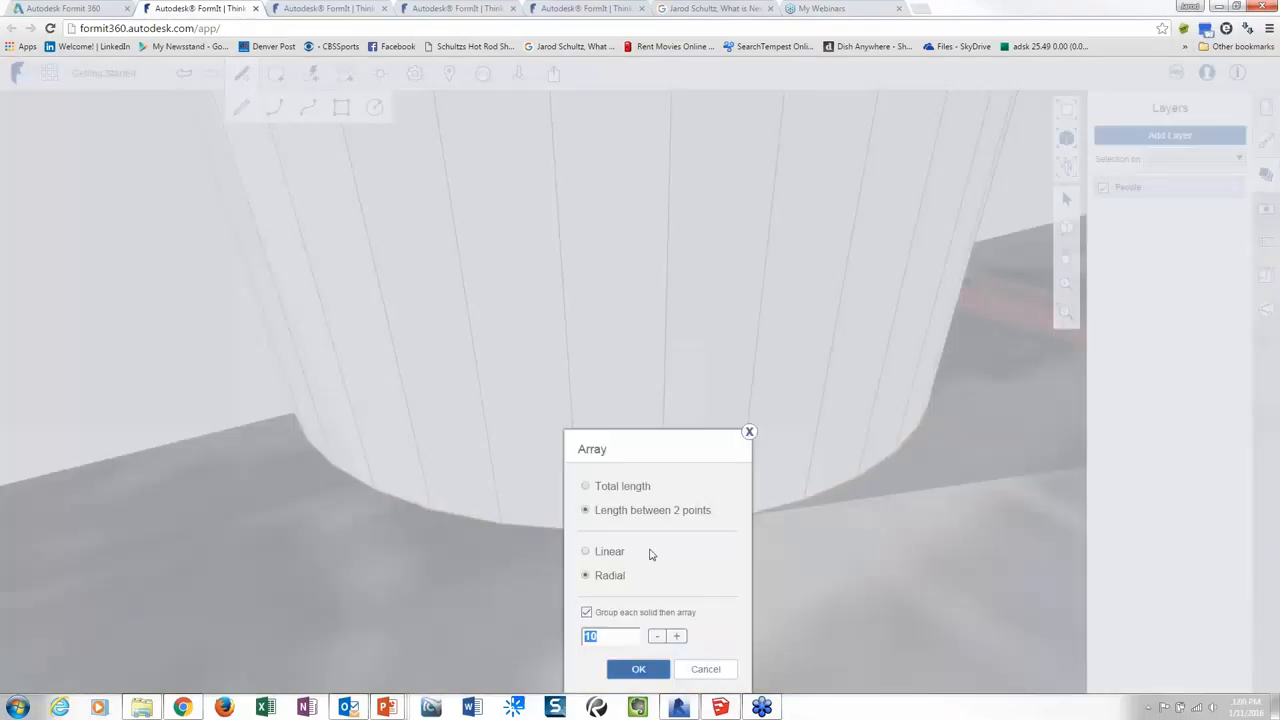
{"action": "left_click", "coordinate": [585, 486]}
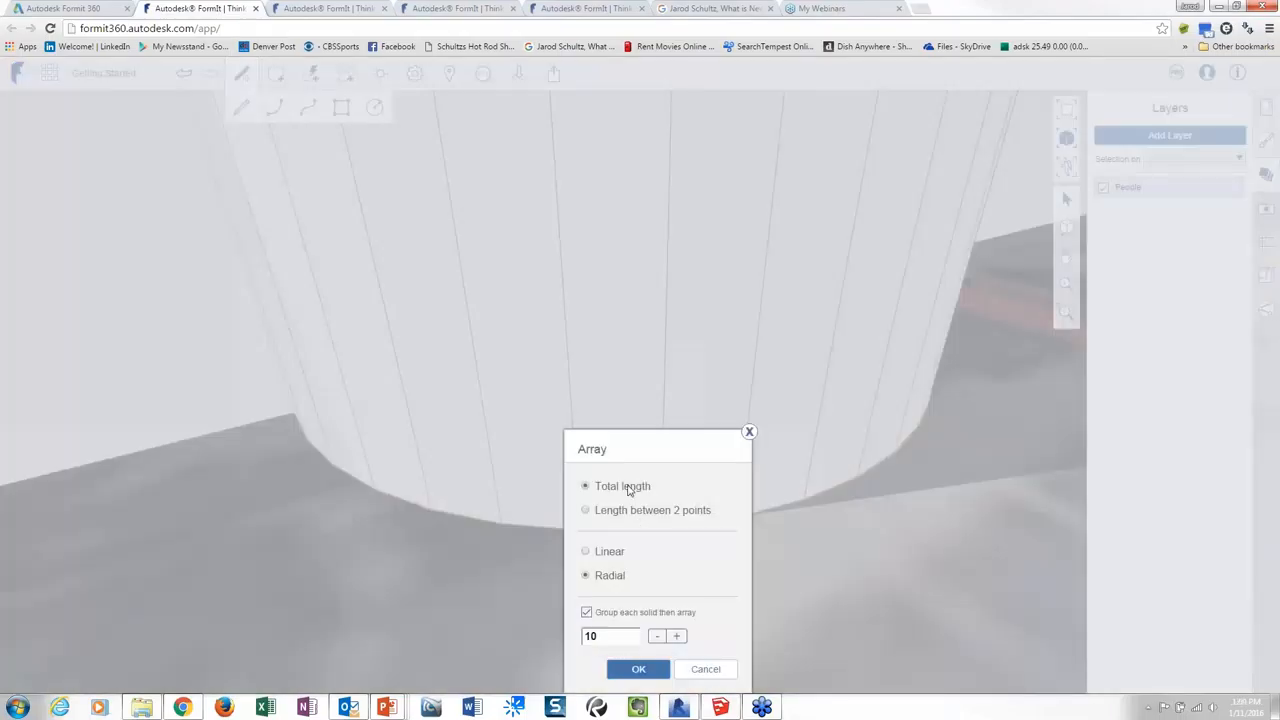
{"action": "left_click", "coordinate": [610, 636]}
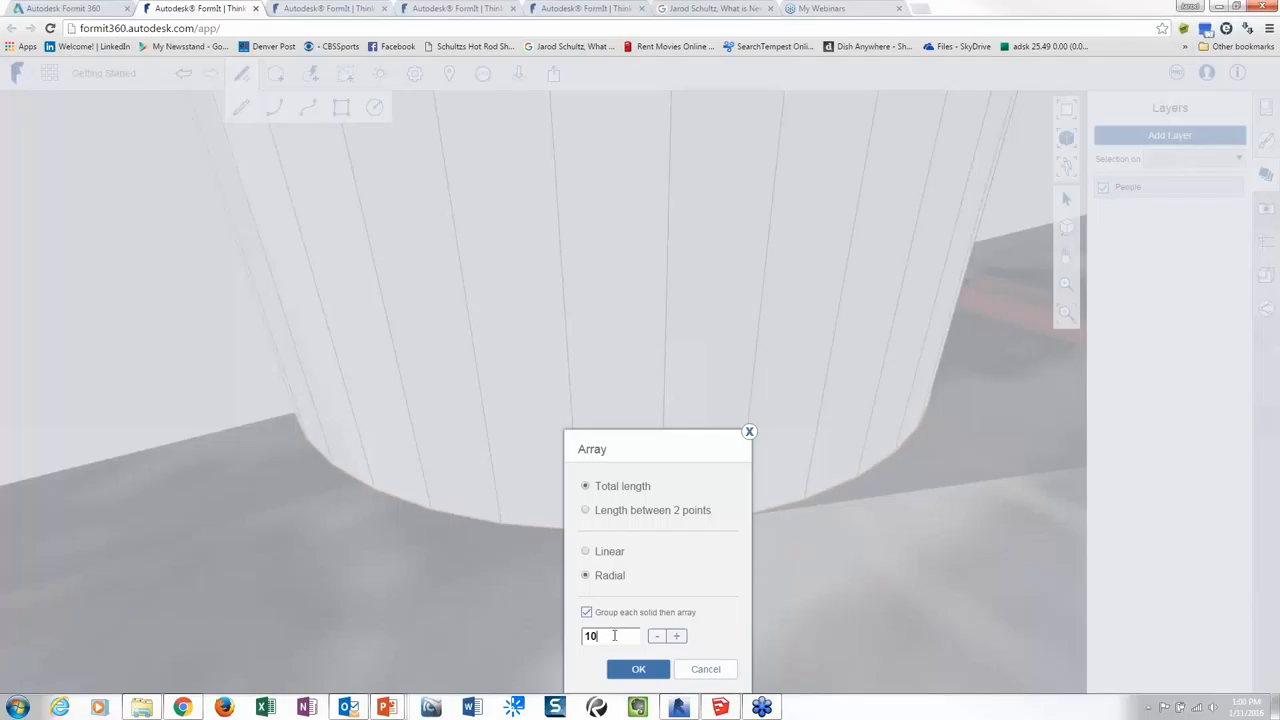
{"action": "type", "text": "6"}
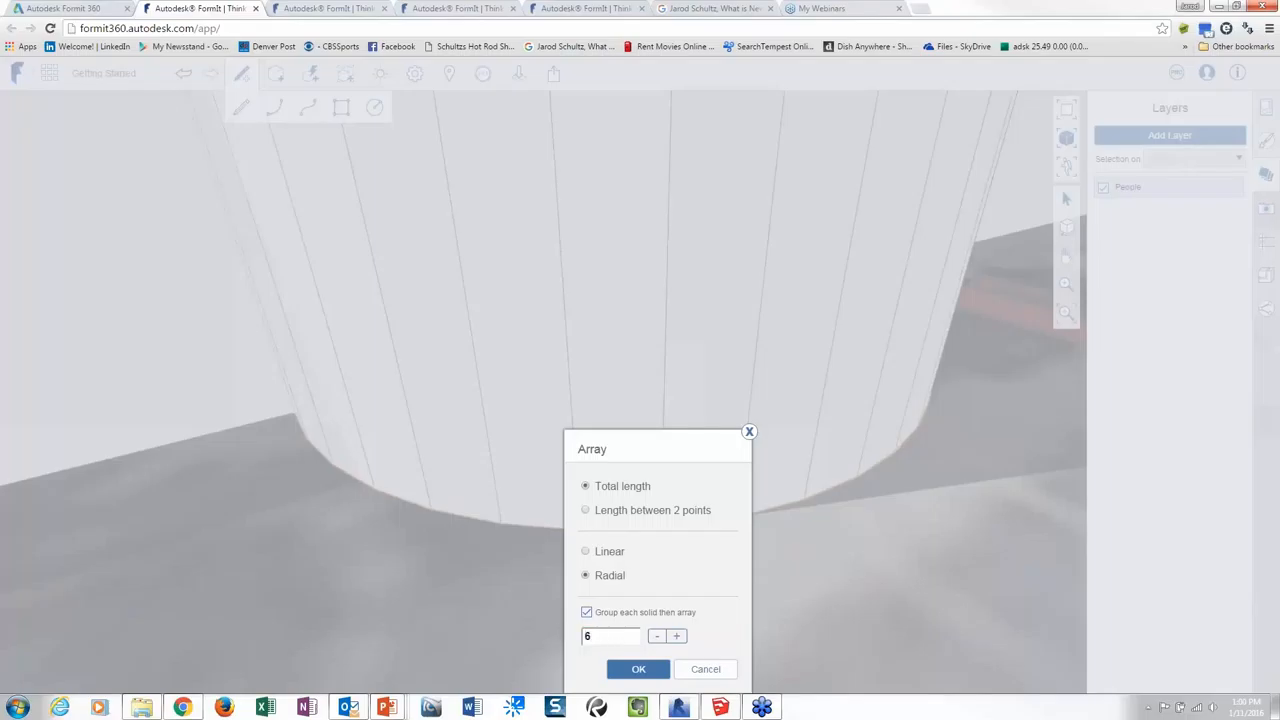
{"action": "left_click", "coordinate": [638, 669]}
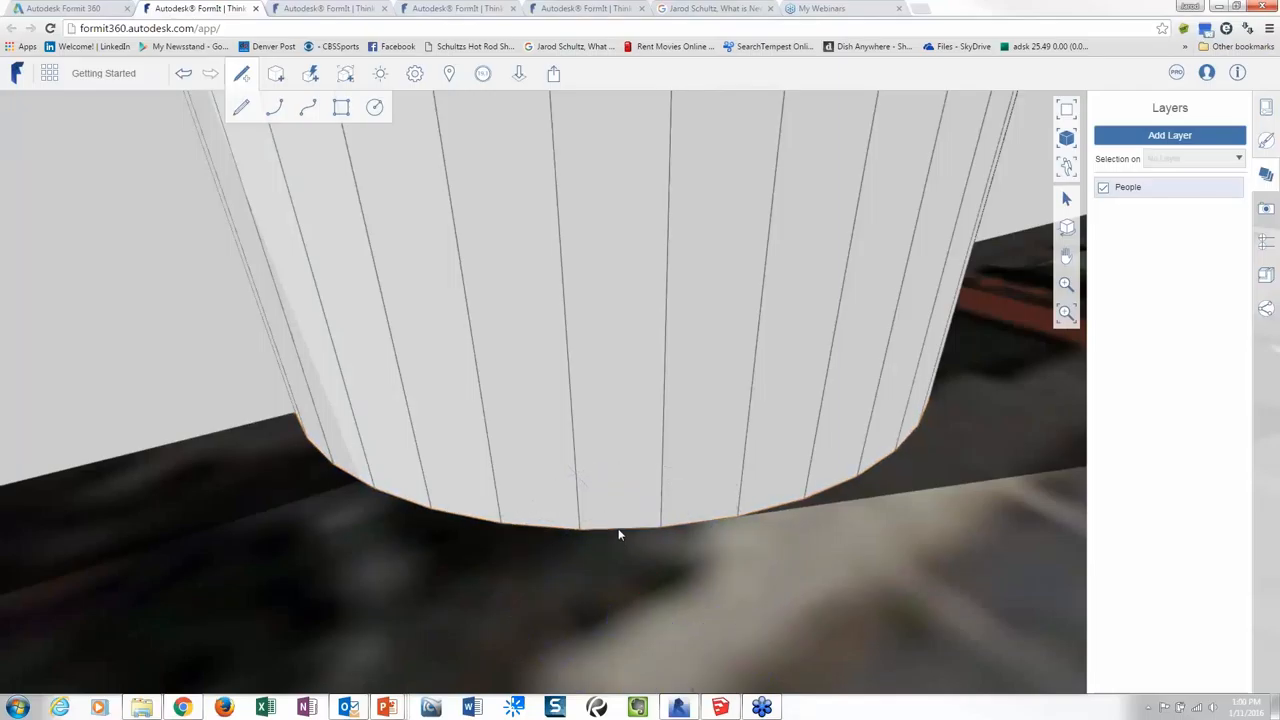
Step: Array the tower's edge linearly to add horizontal bands
{"action": "left_click", "coordinate": [618, 520]}
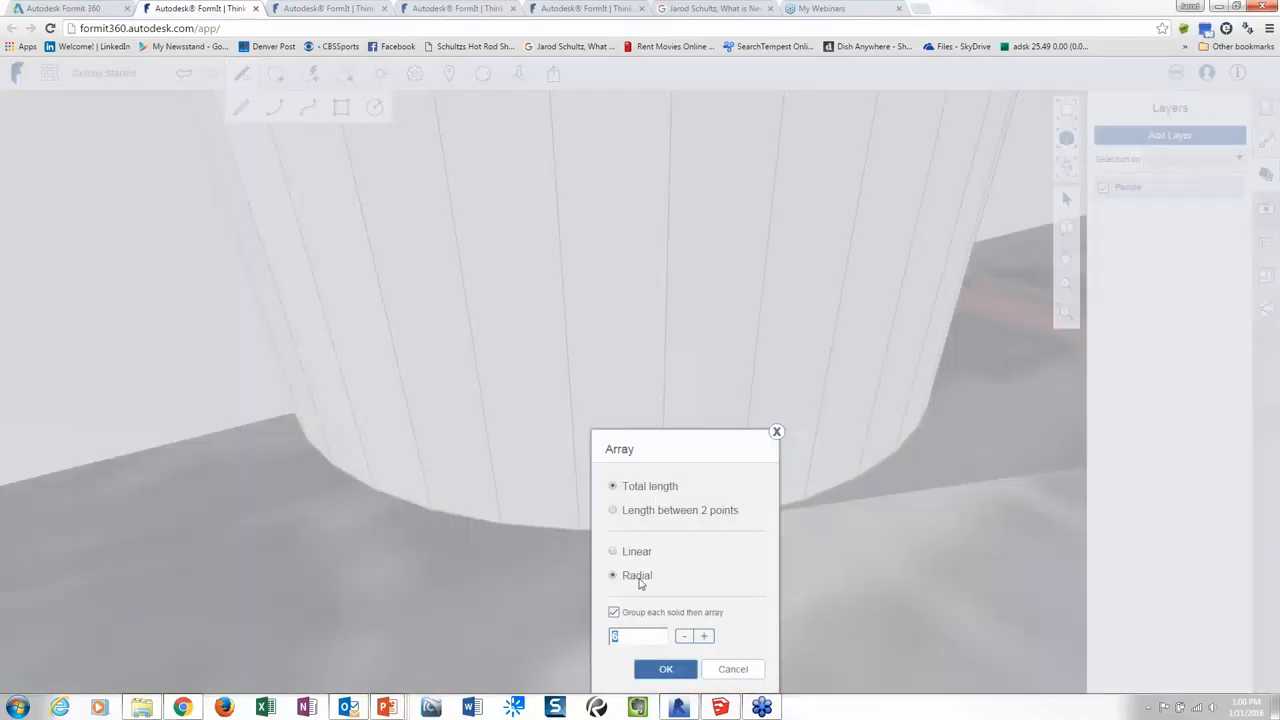
{"action": "left_click", "coordinate": [613, 551]}
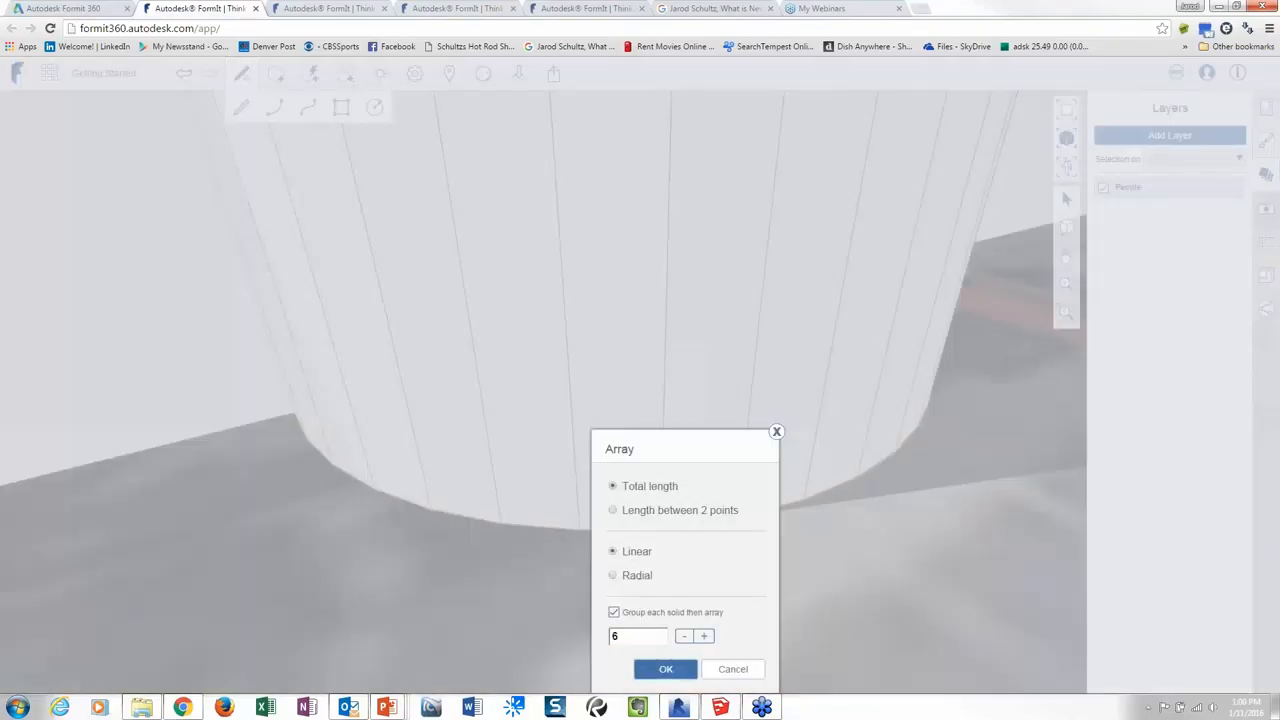
{"action": "left_click", "coordinate": [665, 669]}
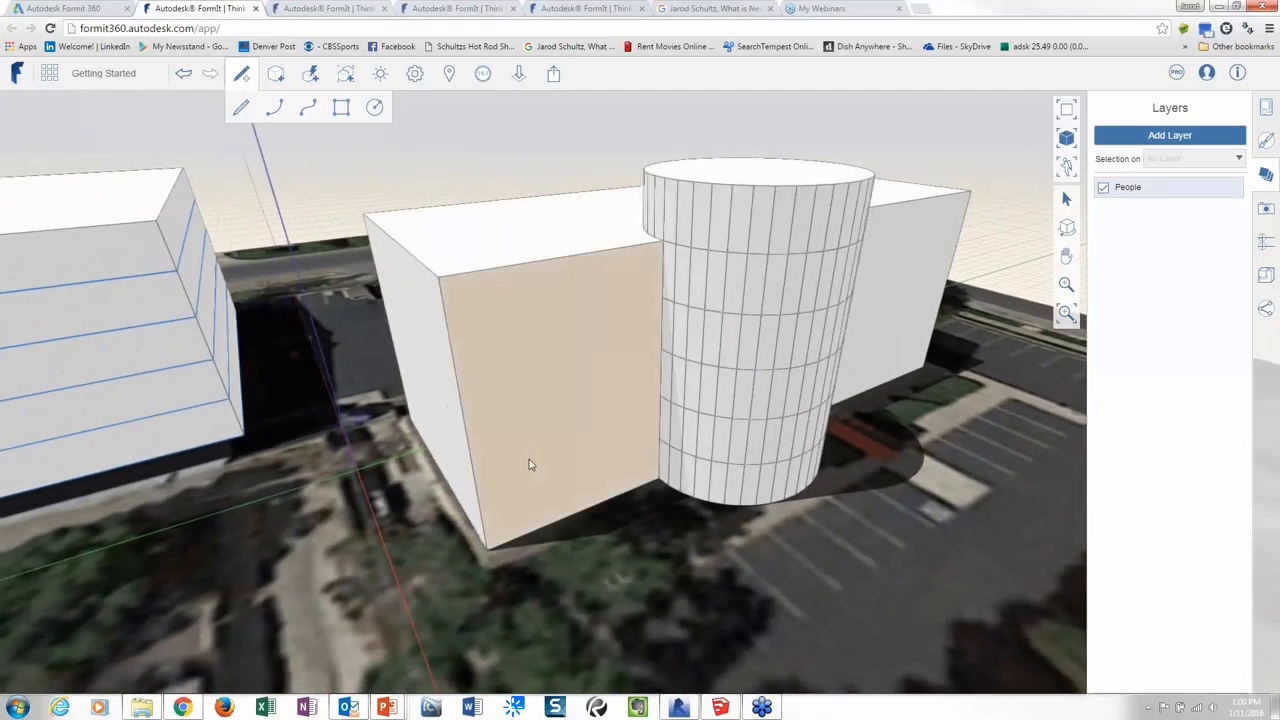
Step: Orbit to the block's front face and copy its floor line across it as bands
{"action": "left_click_drag", "start_coordinate": [530, 464], "coordinate": [590, 530]}
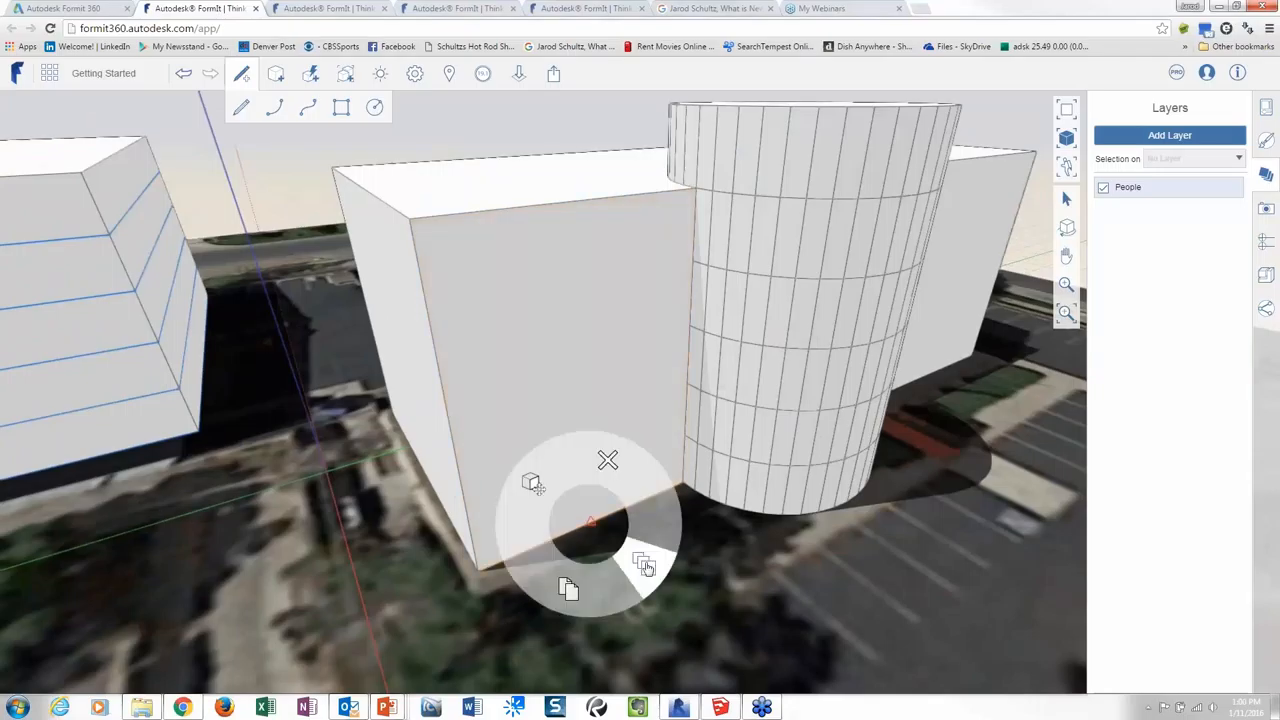
{"action": "left_click", "coordinate": [645, 565]}
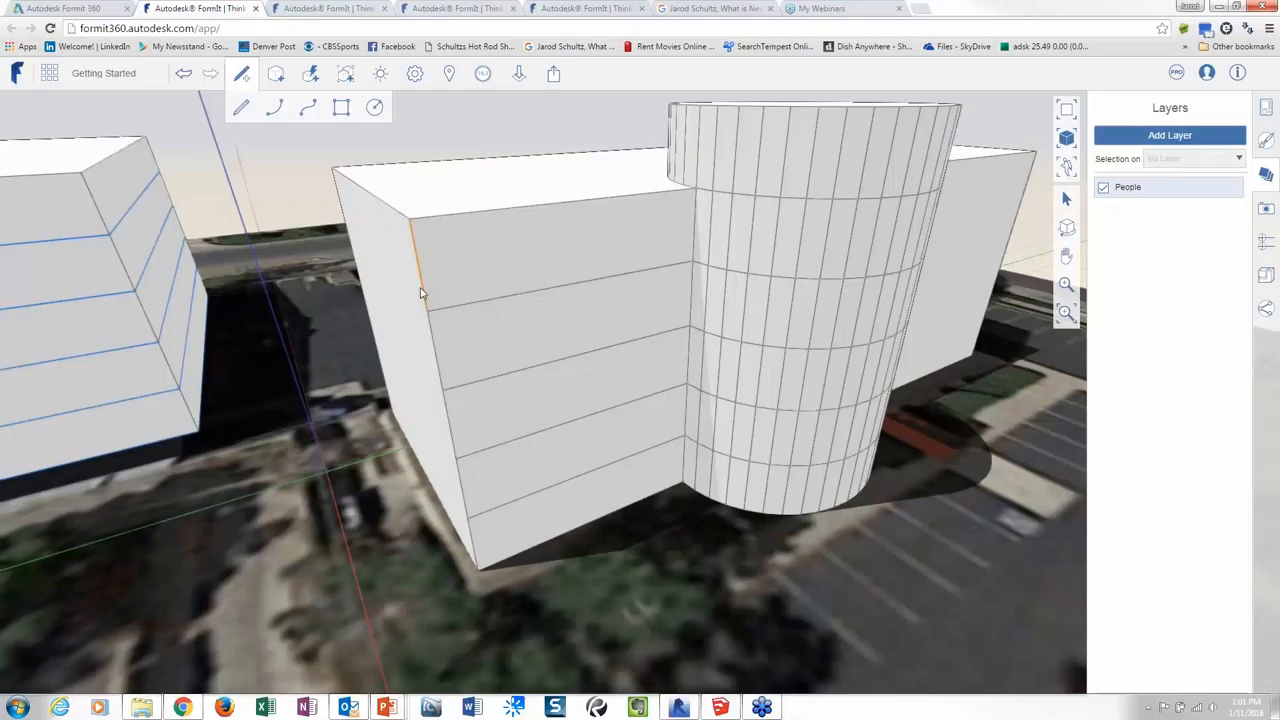
{"action": "mouse_move", "coordinate": [423, 301]}
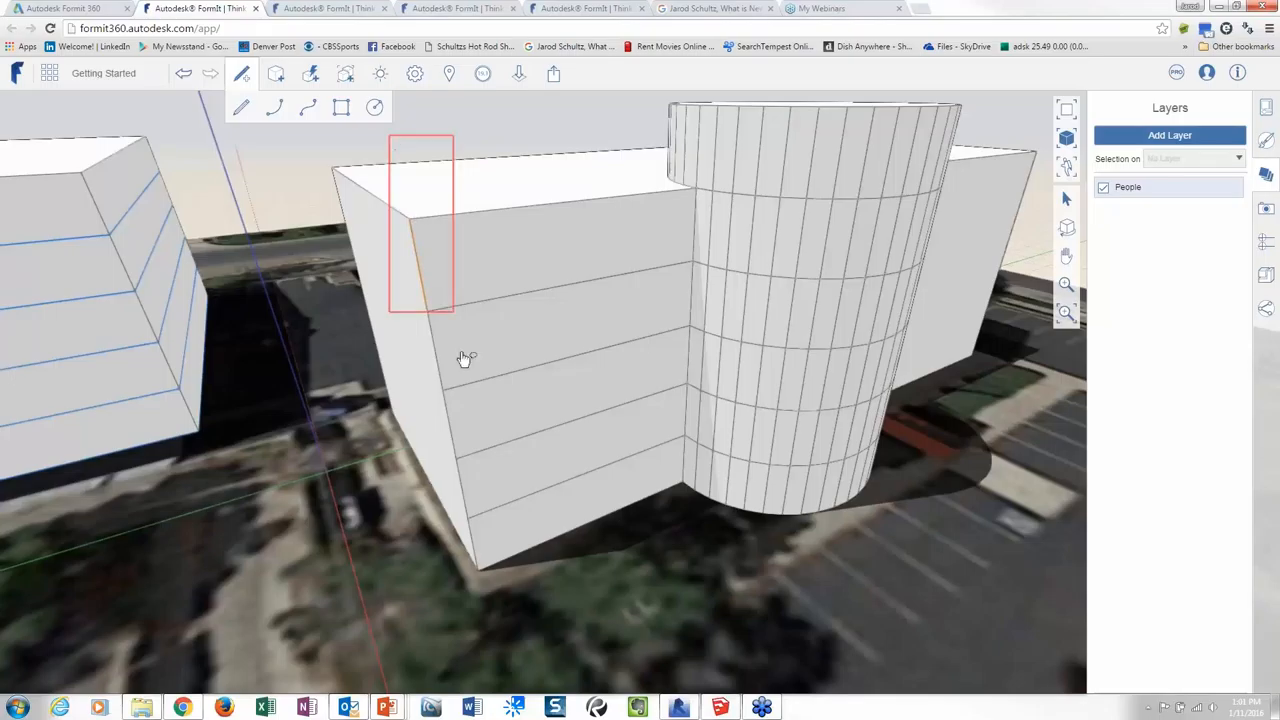
Step: Linearly array the front face's left edge into 10 copies stretched to the tower
{"action": "left_click_drag", "start_coordinate": [465, 358], "coordinate": [503, 608]}
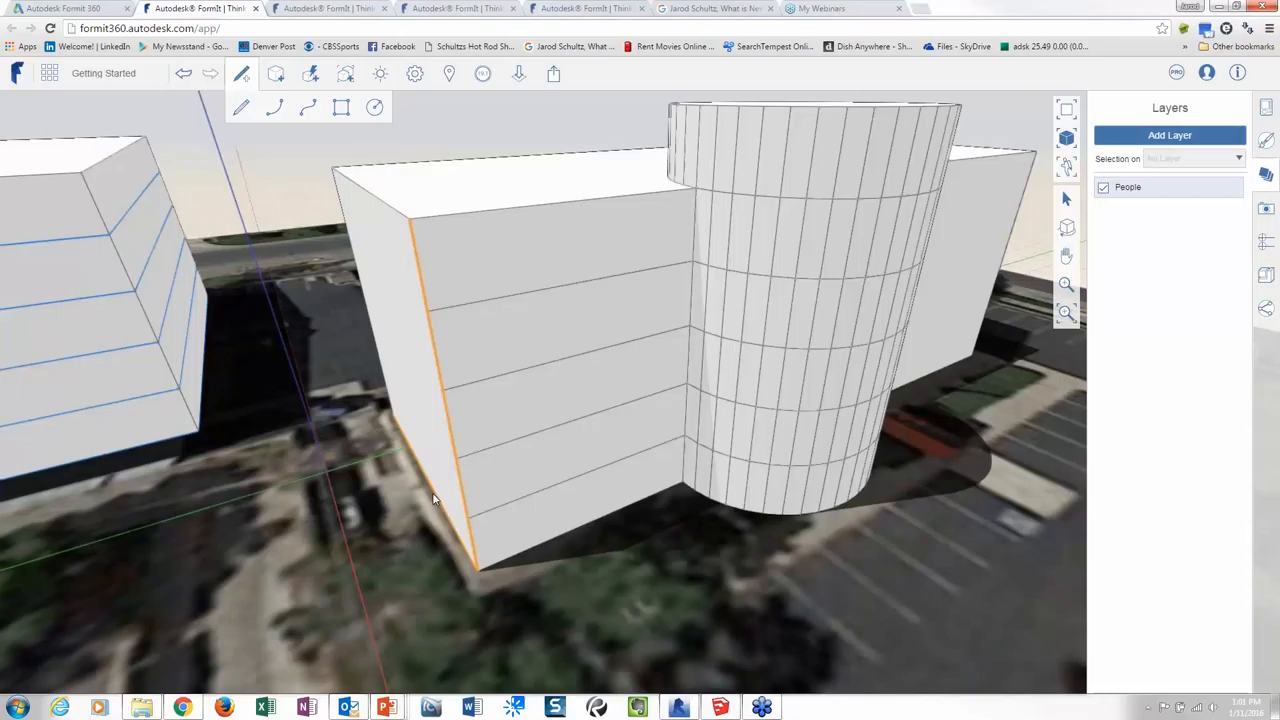
{"action": "mouse_move", "coordinate": [430, 527]}
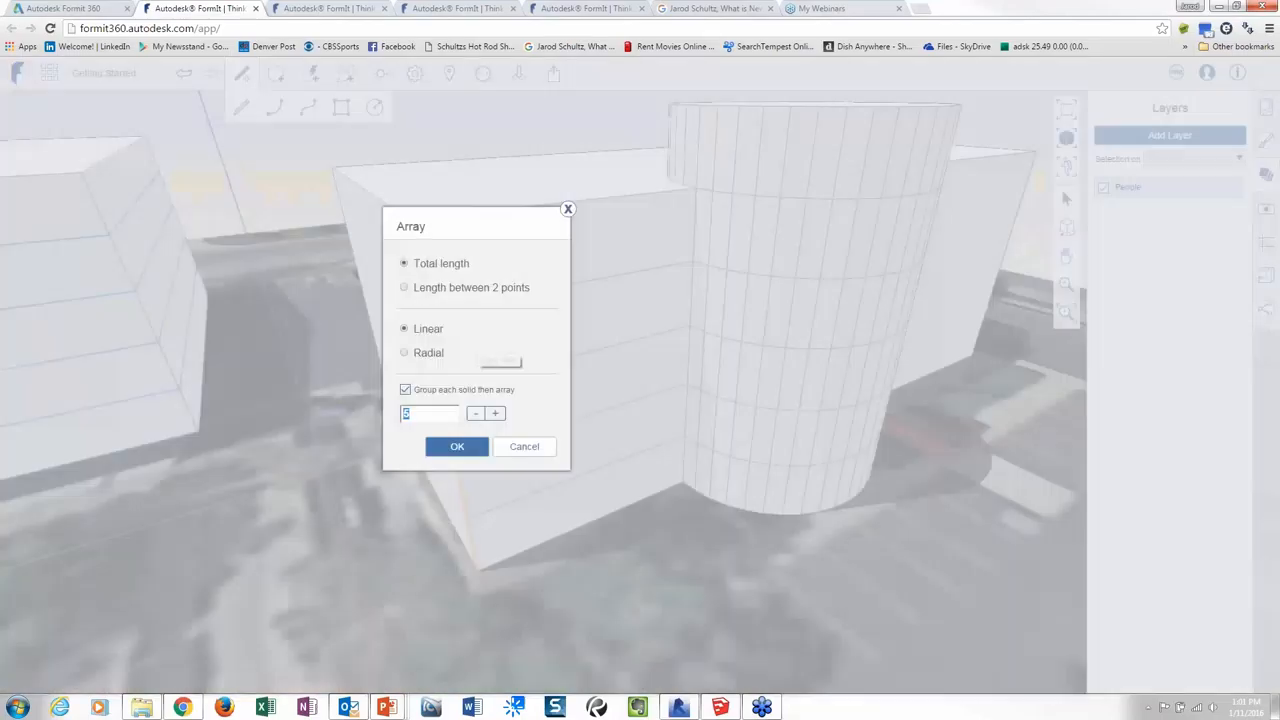
{"action": "type", "text": "10"}
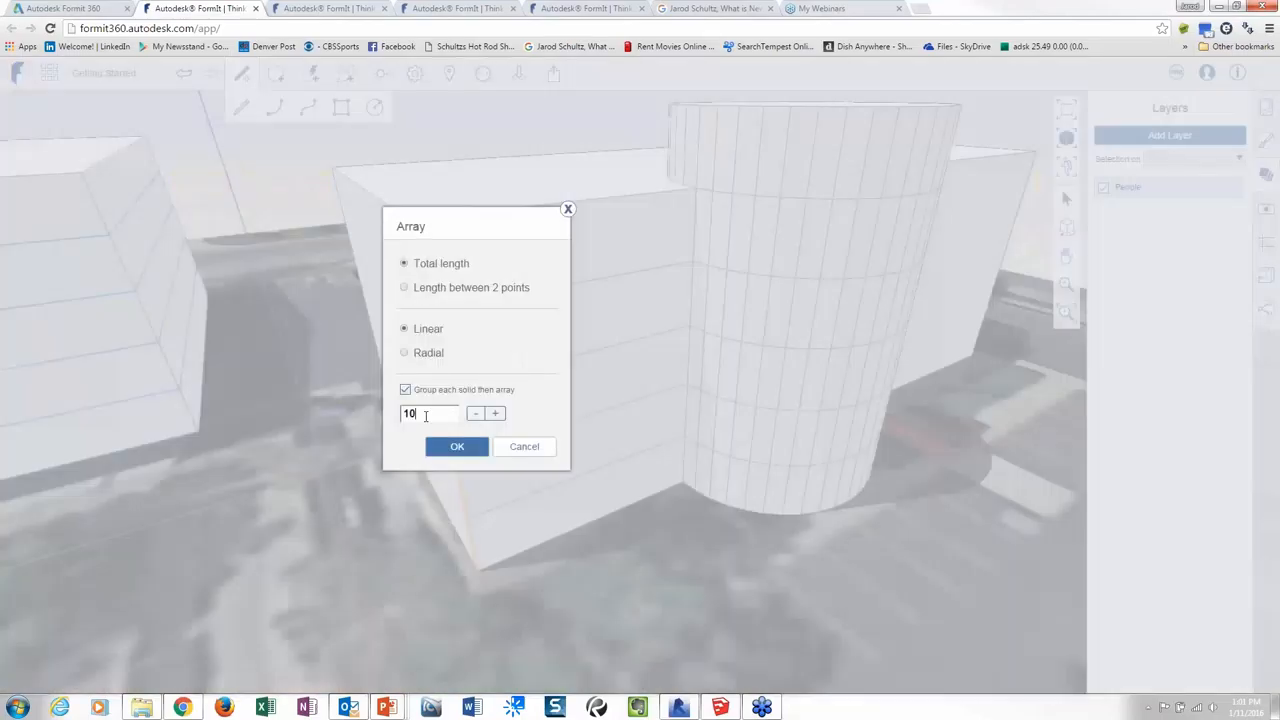
{"action": "left_click", "coordinate": [457, 446]}
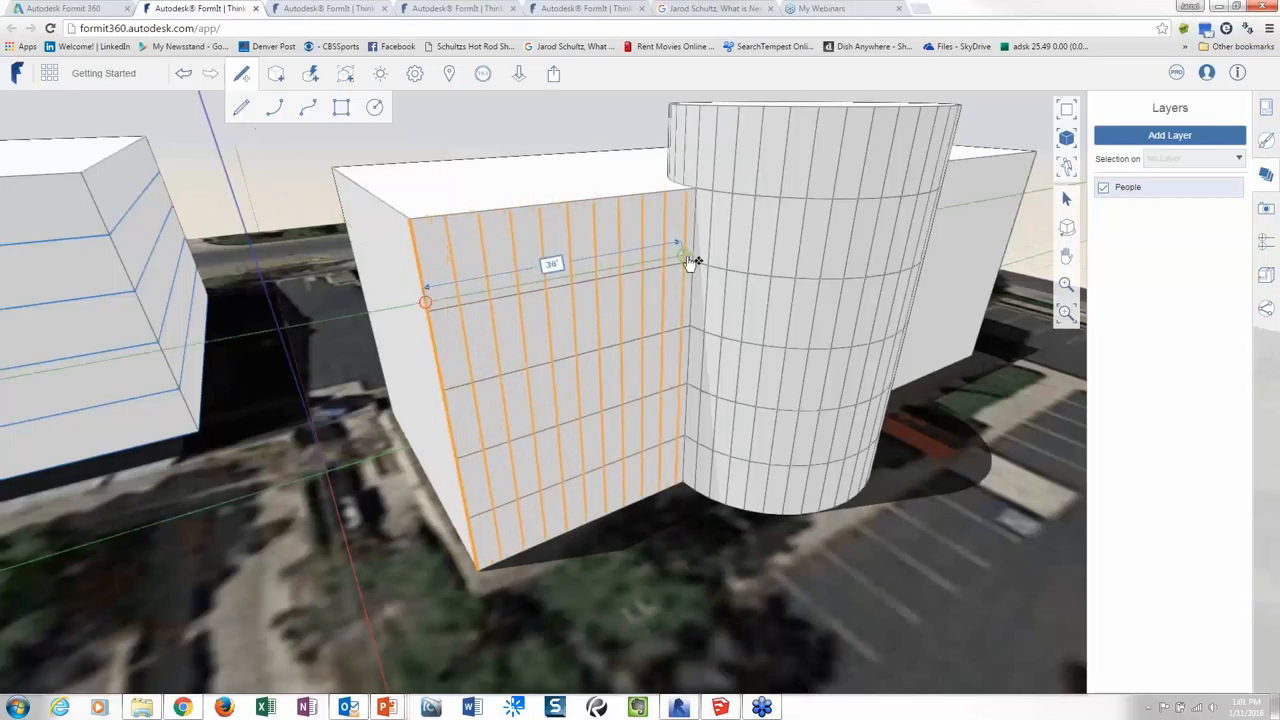
{"action": "left_click_drag", "start_coordinate": [690, 260], "coordinate": [690, 325]}
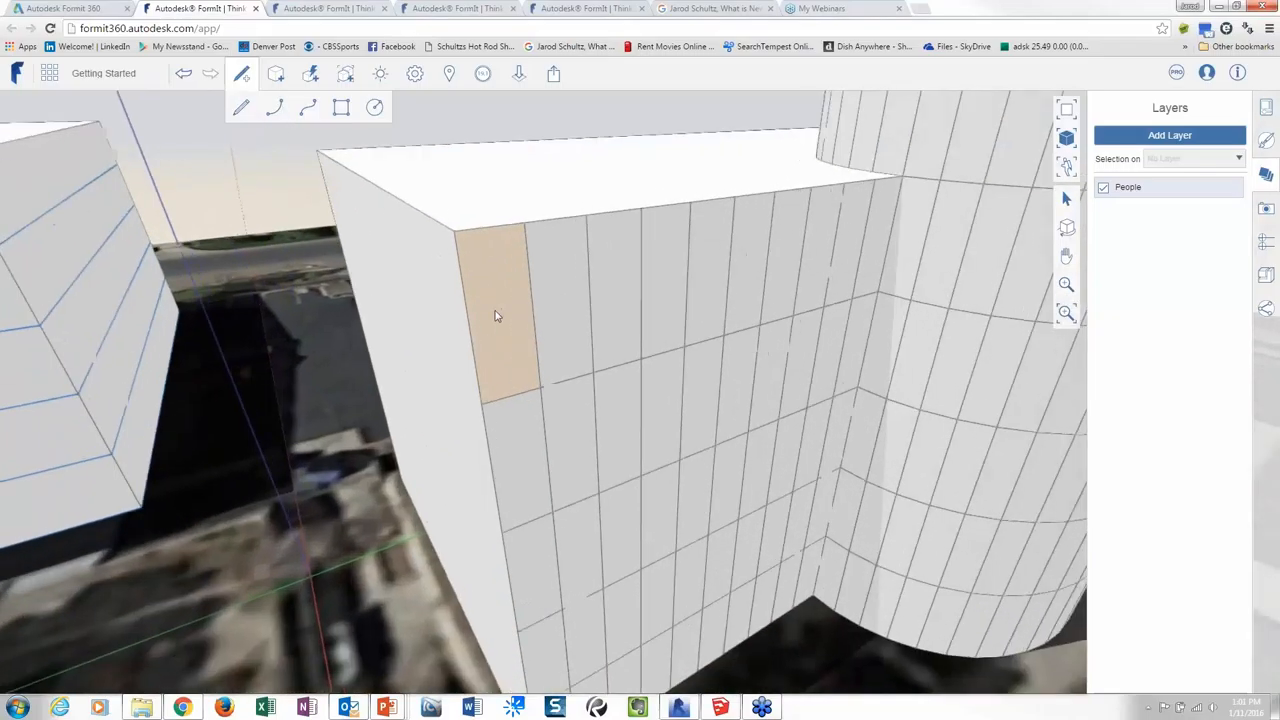
Step: Offset the top-left front panel by 2" and push/pull the frame 2" deep
{"action": "left_click", "coordinate": [495, 315]}
{"action": "type", "text": "2'"}
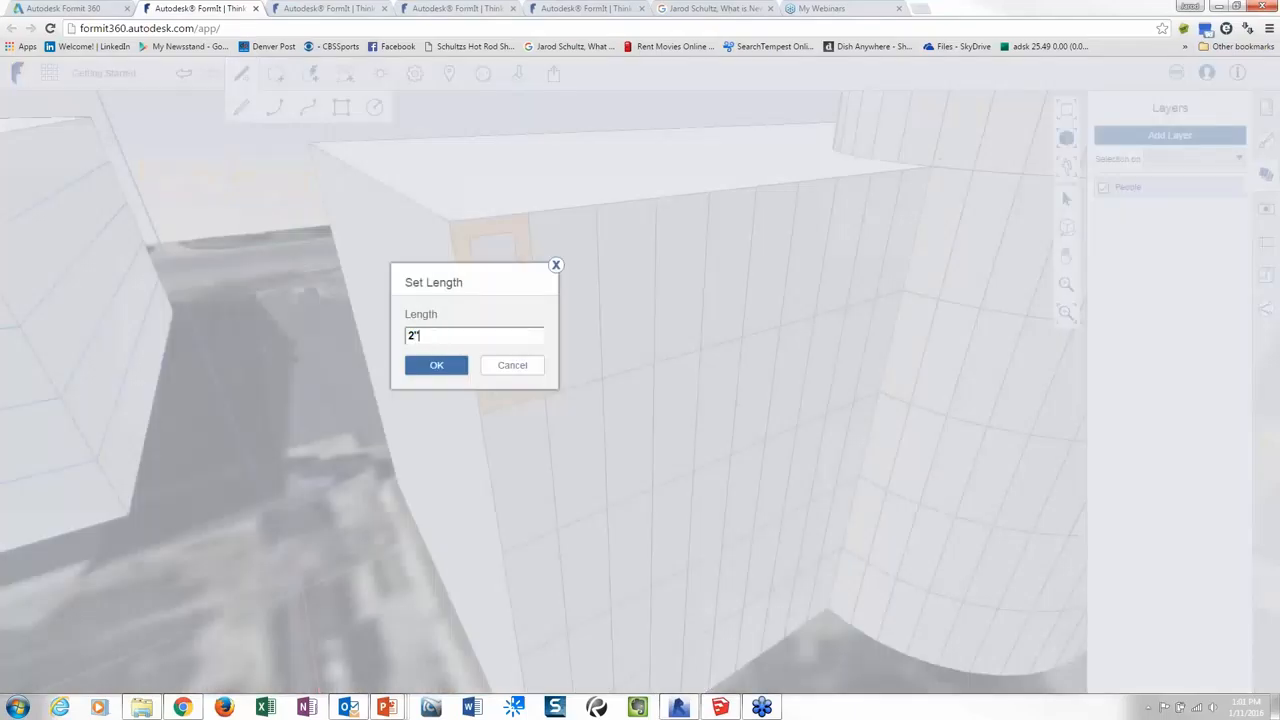
{"action": "left_click", "coordinate": [436, 364]}
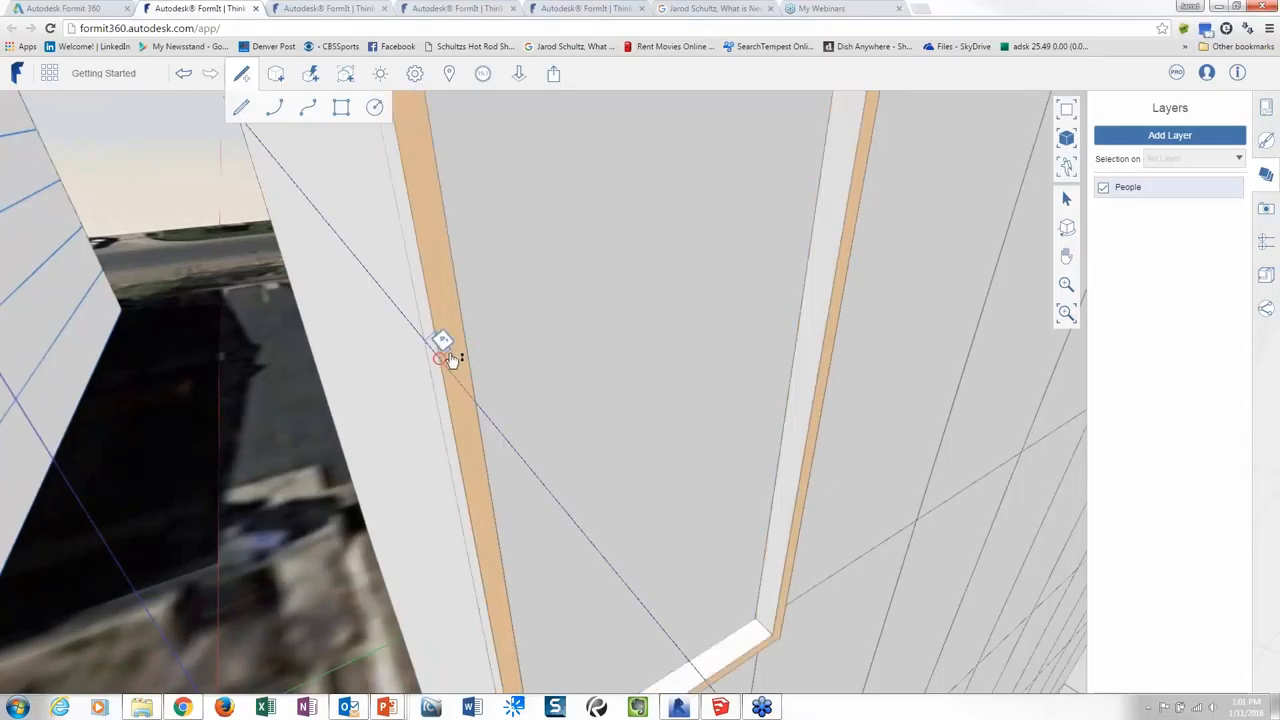
{"action": "mouse_move", "coordinate": [512, 363]}
{"action": "type", "text": "2\""}
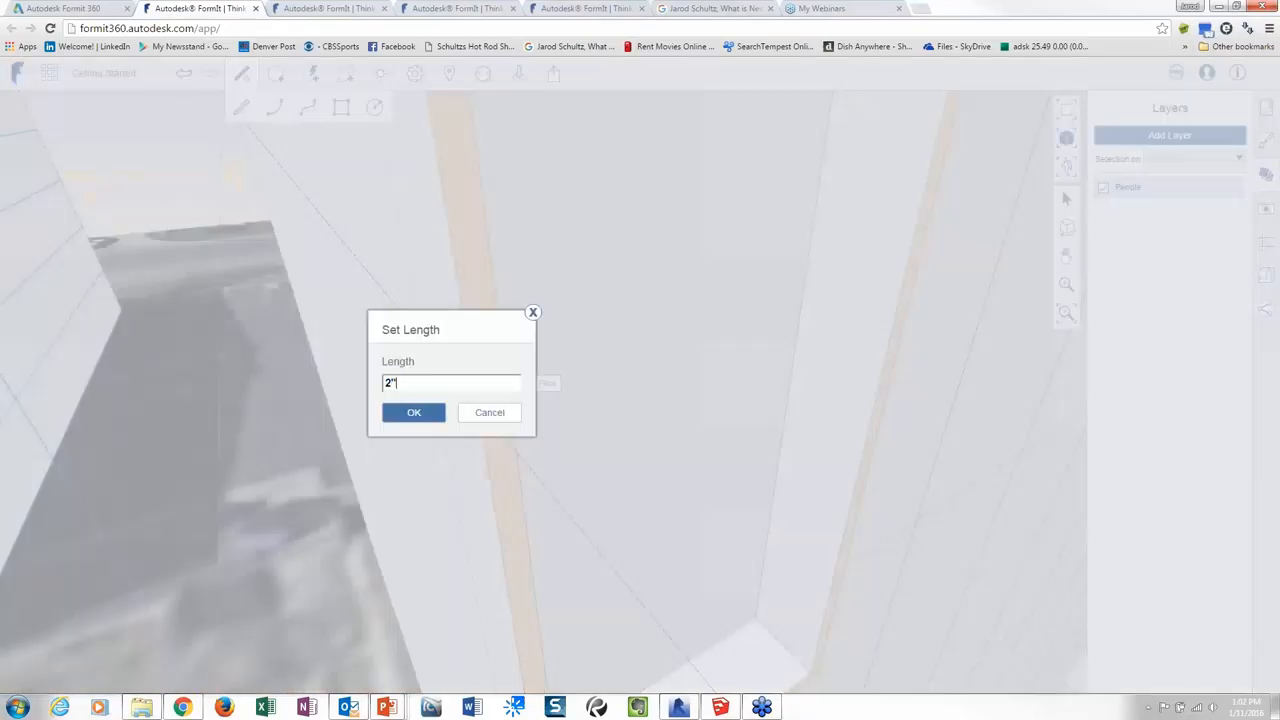
{"action": "left_click", "coordinate": [414, 412]}
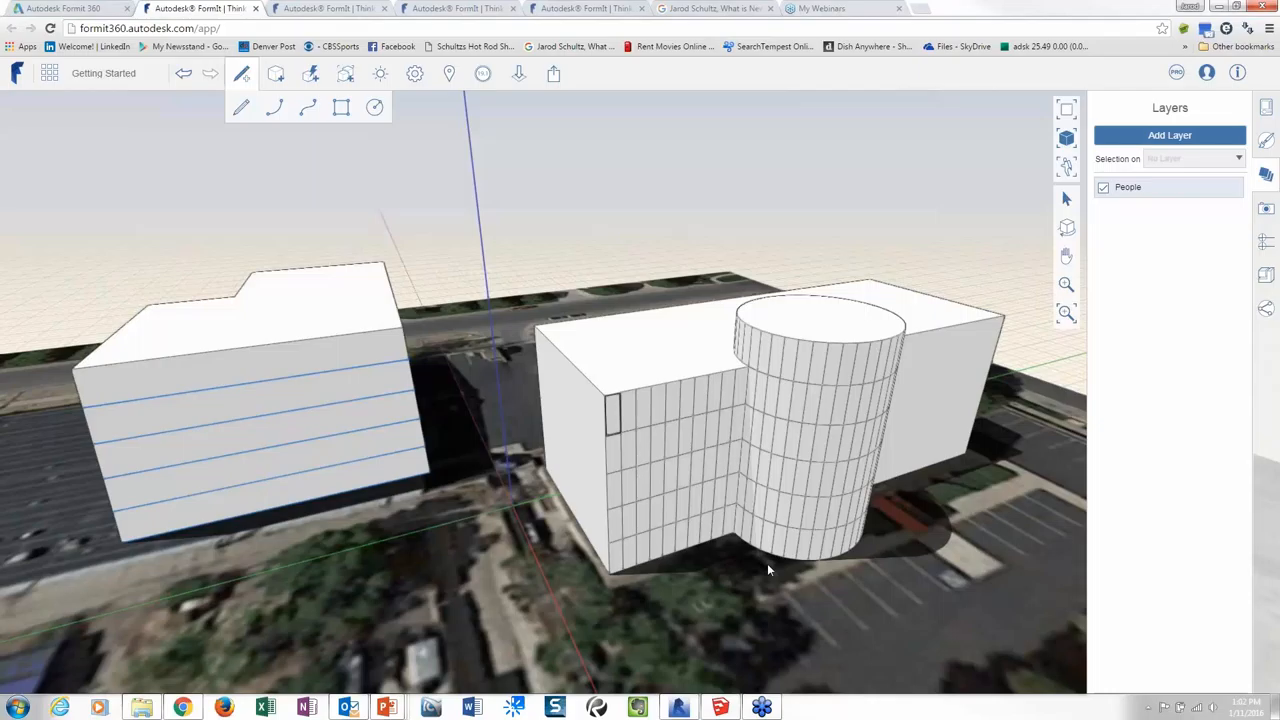
{"action": "mouse_move", "coordinate": [625, 640]}
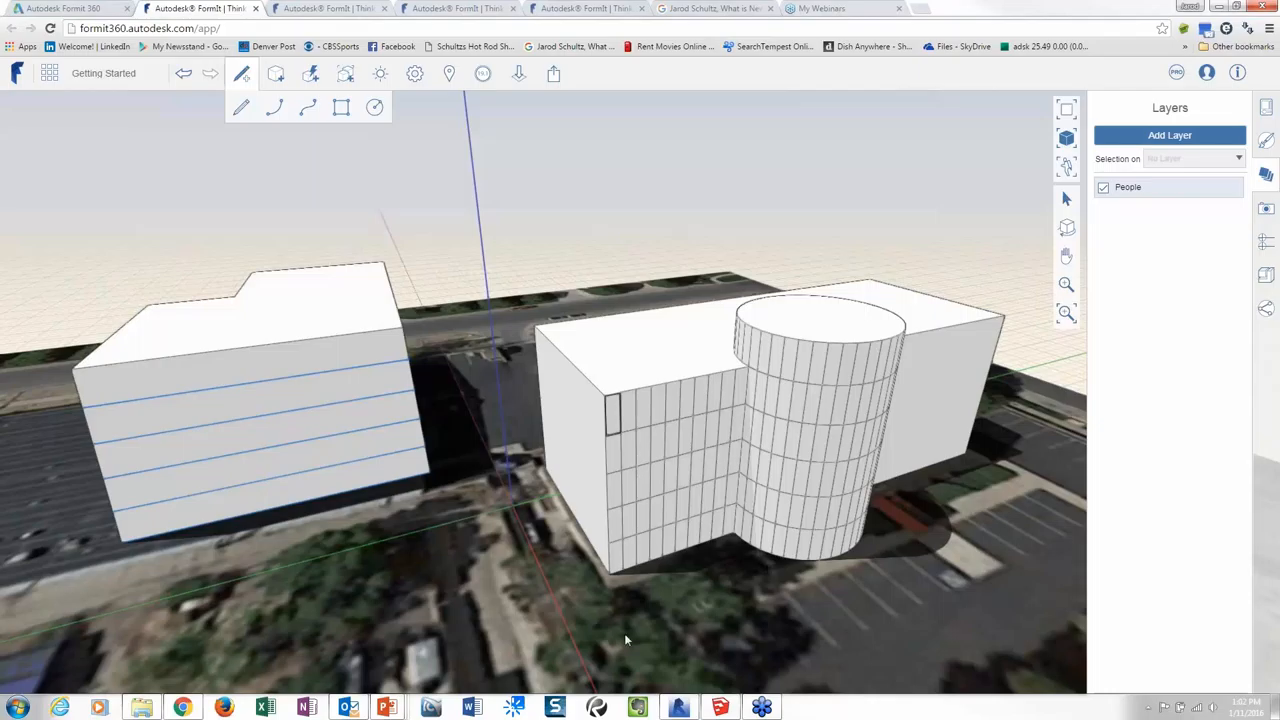